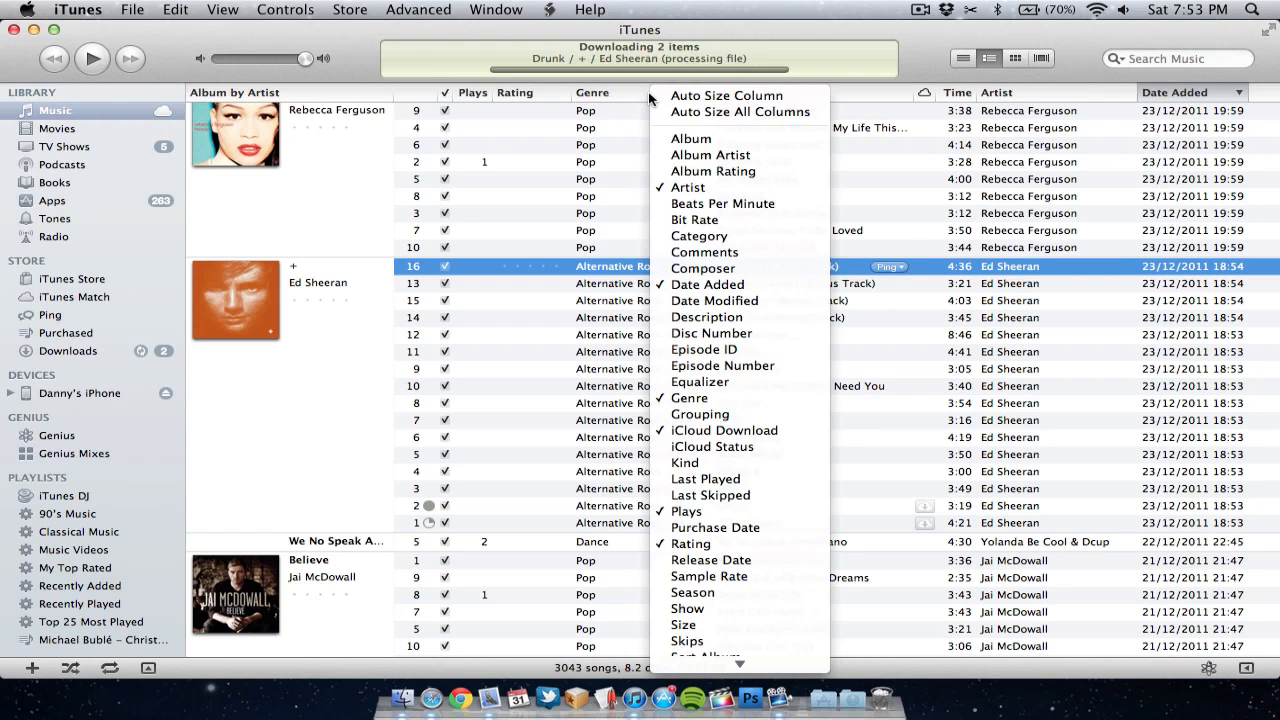
pyautogui.moveTo(685, 462)
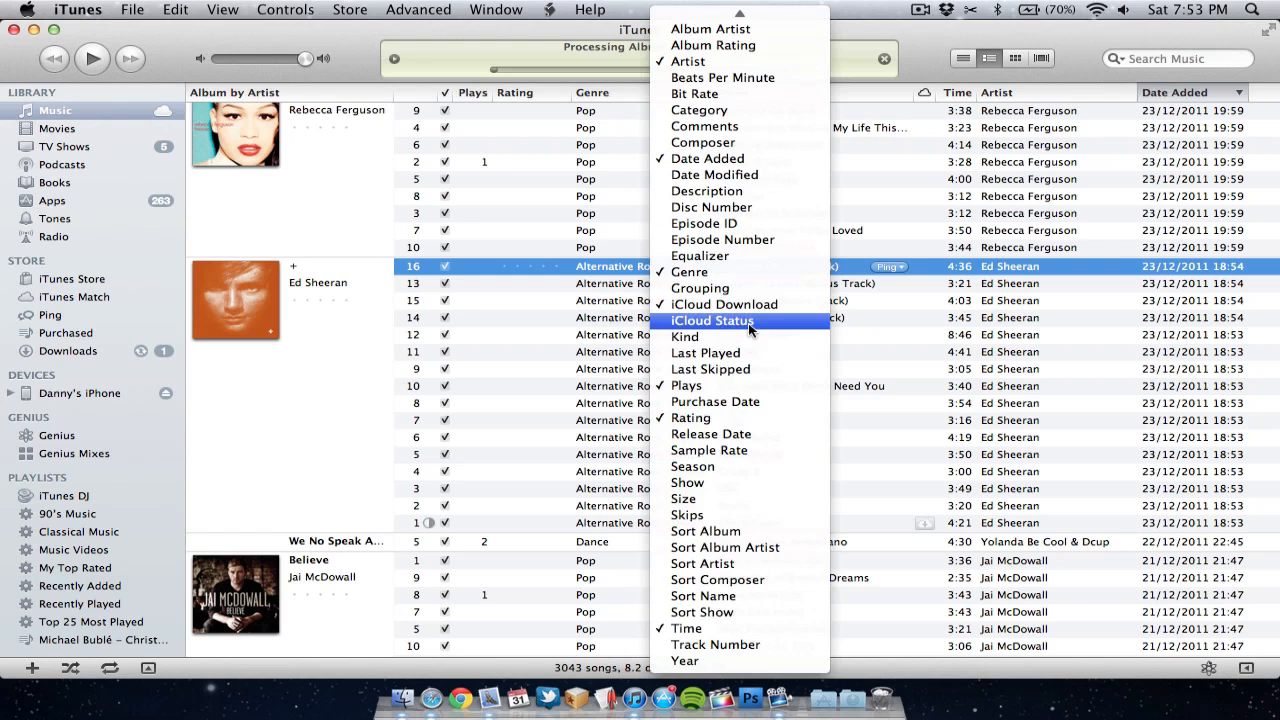
# - Tick iCloud Status in the column list so tracks show Matched or Purchased
pyautogui.click(711, 320)
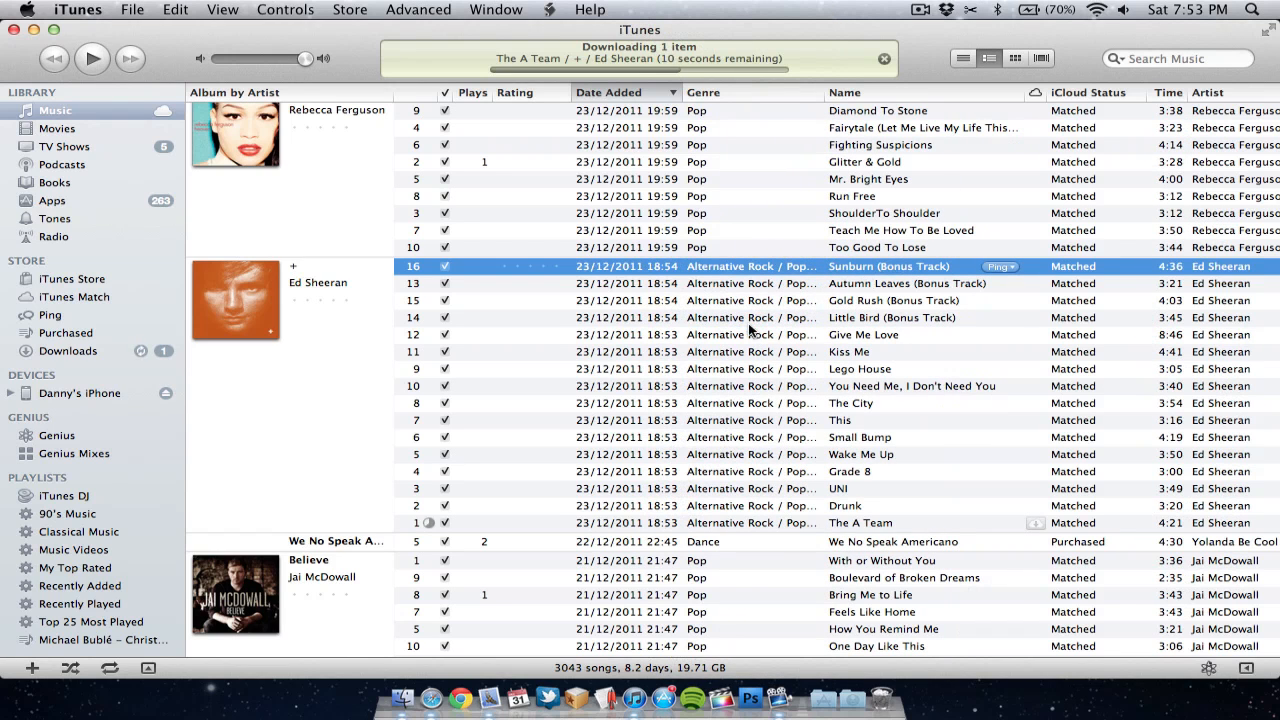
# - Scroll to Rebecca Ferguson's Heaven album and select all ten of its tracks
pyautogui.scroll(-3)
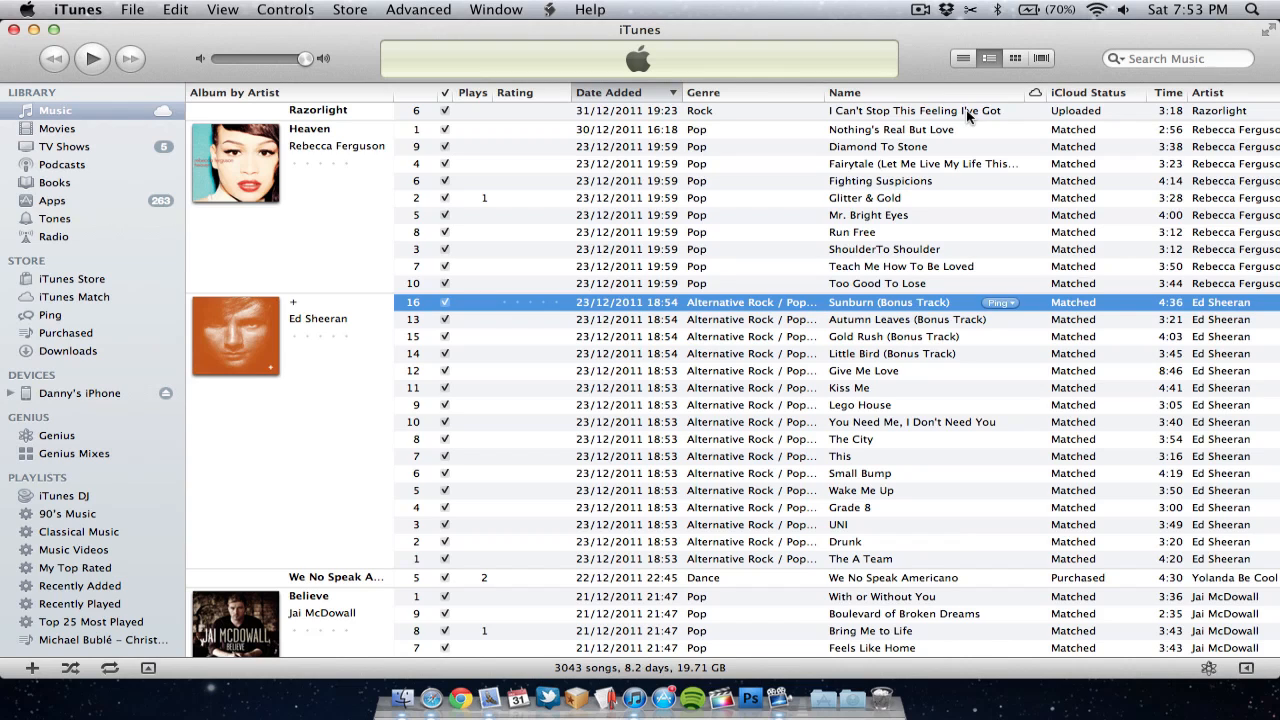
pyautogui.click(890, 129)
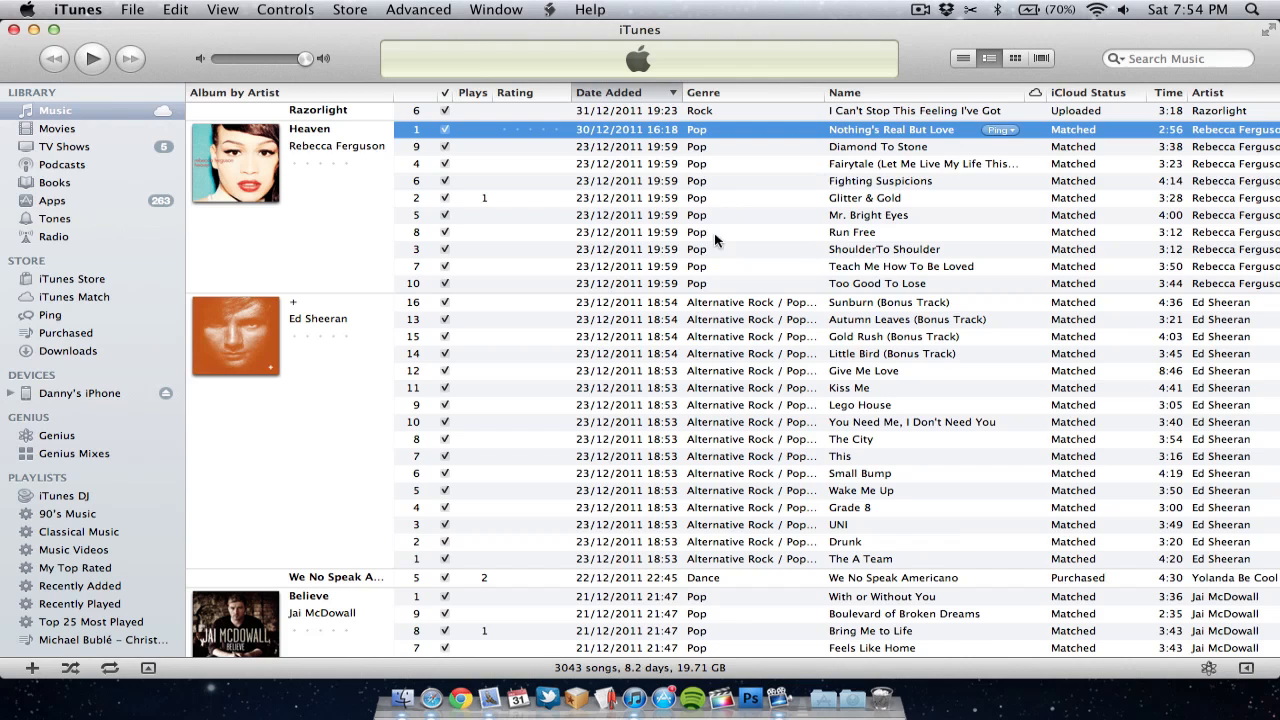
pyautogui.click(876, 283)
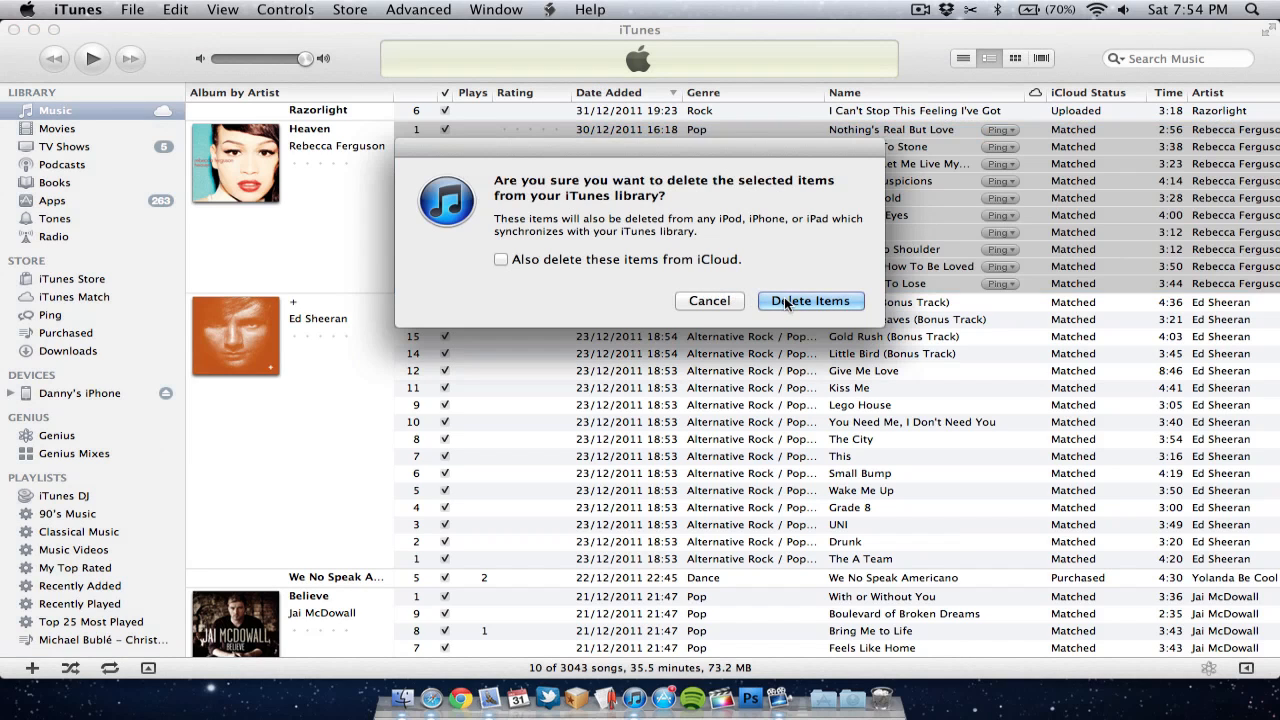
# - Confirm deleting the ten Heaven tracks, keeping them in iCloud, then select Nothing's Real But Love
pyautogui.click(810, 301)
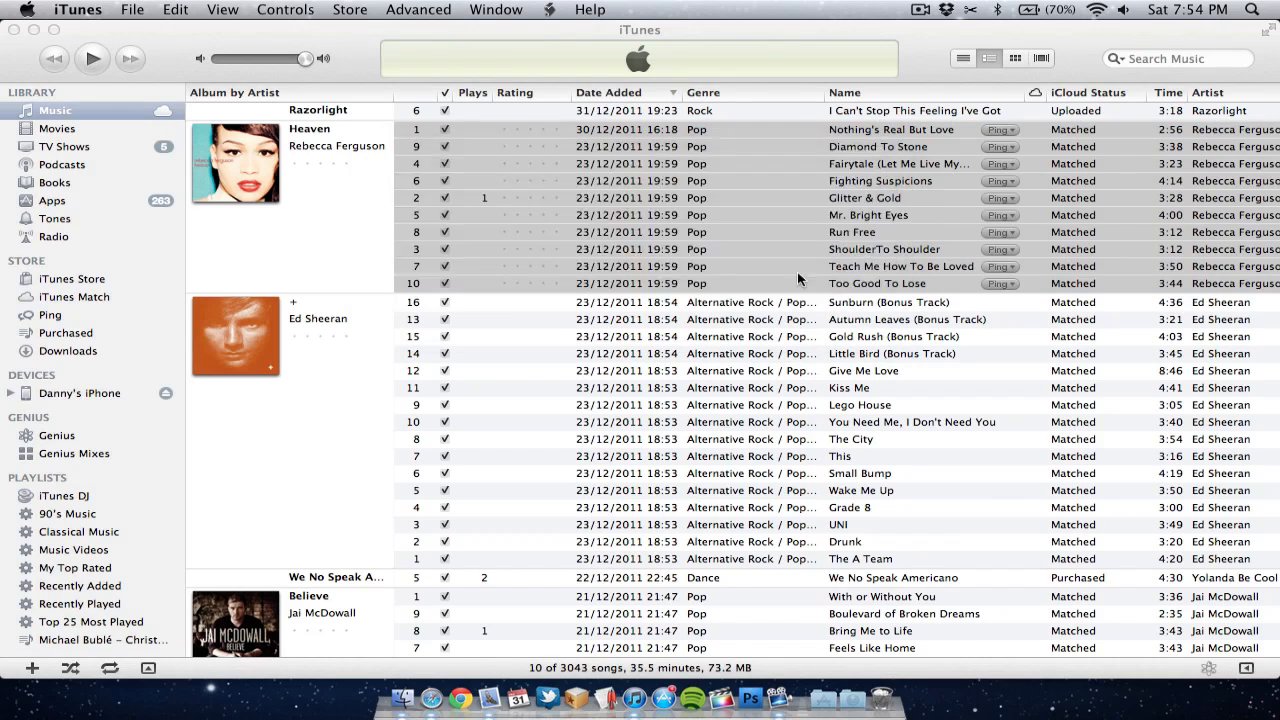
pyautogui.click(890, 129)
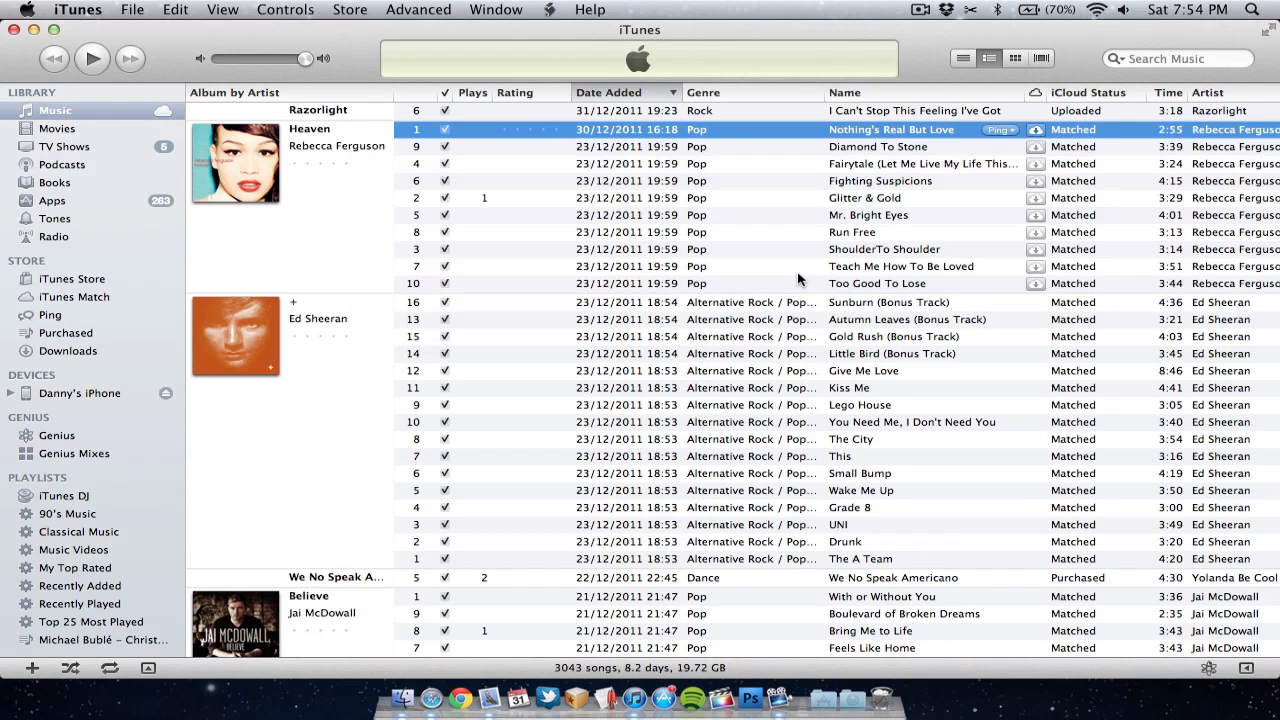
# - Redownload the ten Heaven album tracks from iCloud, starting with Nothing's Real But Love
pyautogui.click(1035, 130)
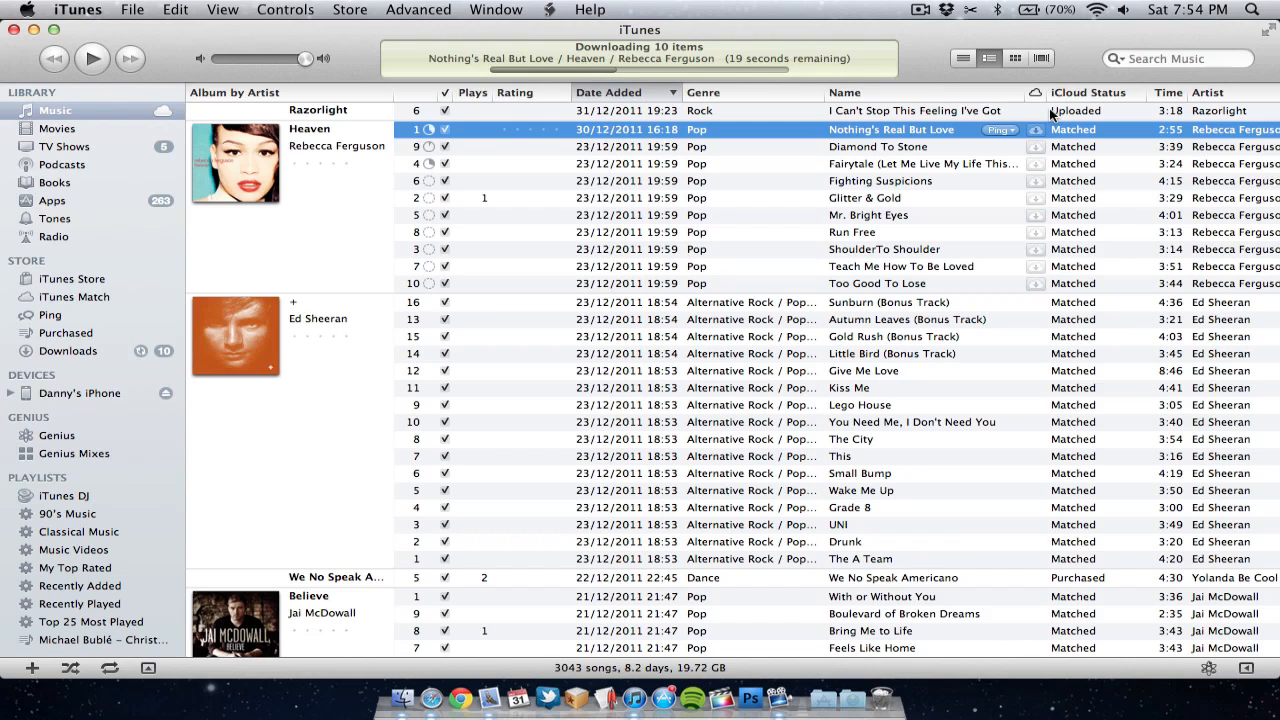
pyautogui.moveTo(865, 215)
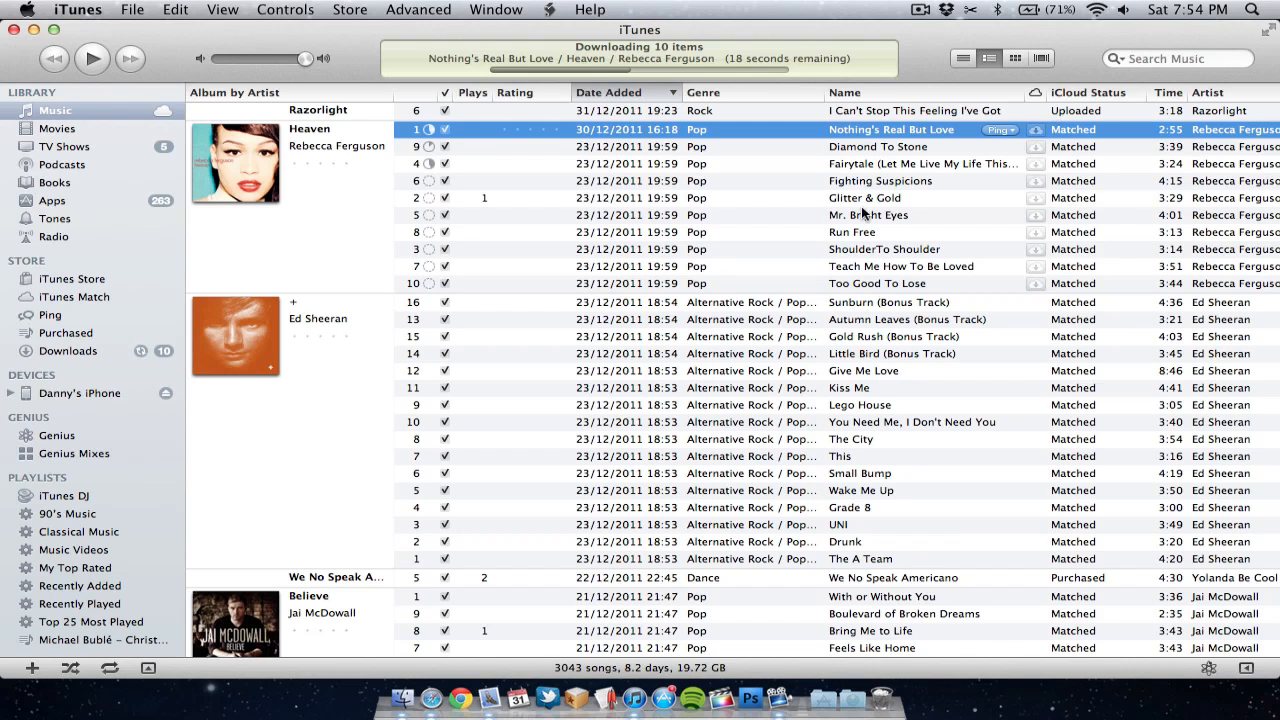
pyautogui.moveTo(683, 181)
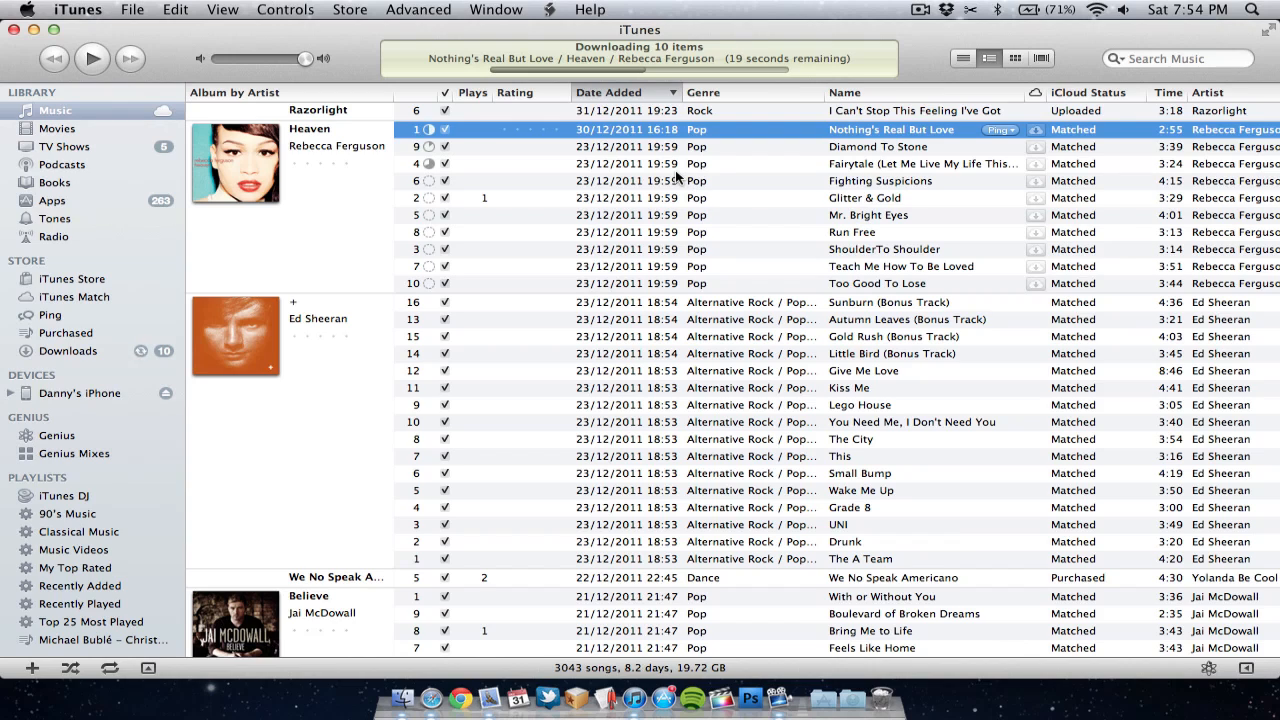
pyautogui.moveTo(532, 145)
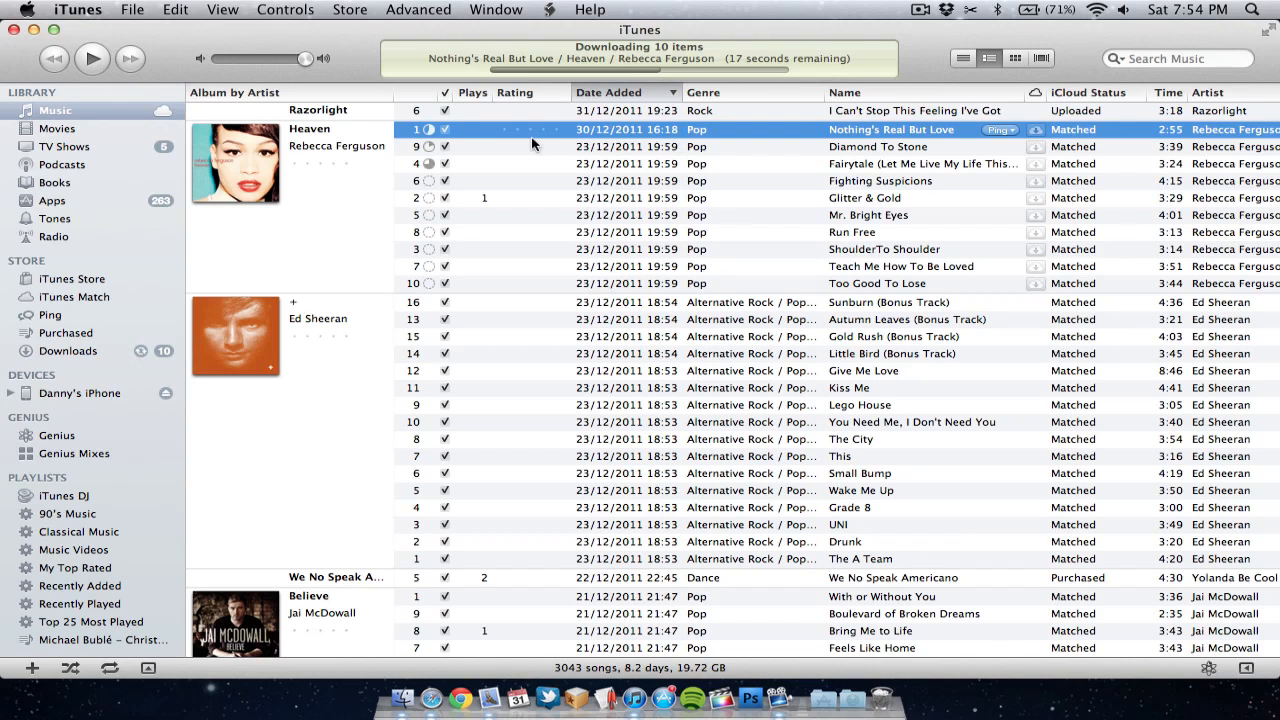
pyautogui.moveTo(635, 135)
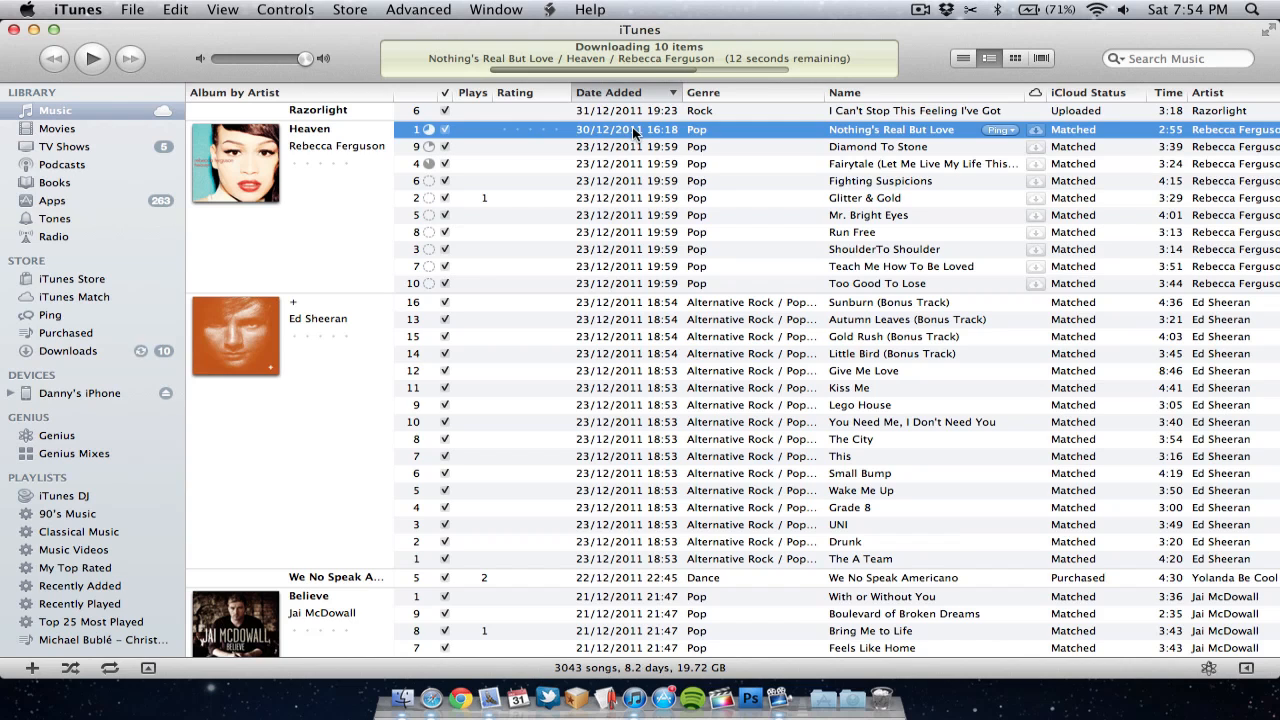
pyautogui.rightClick(890, 129)
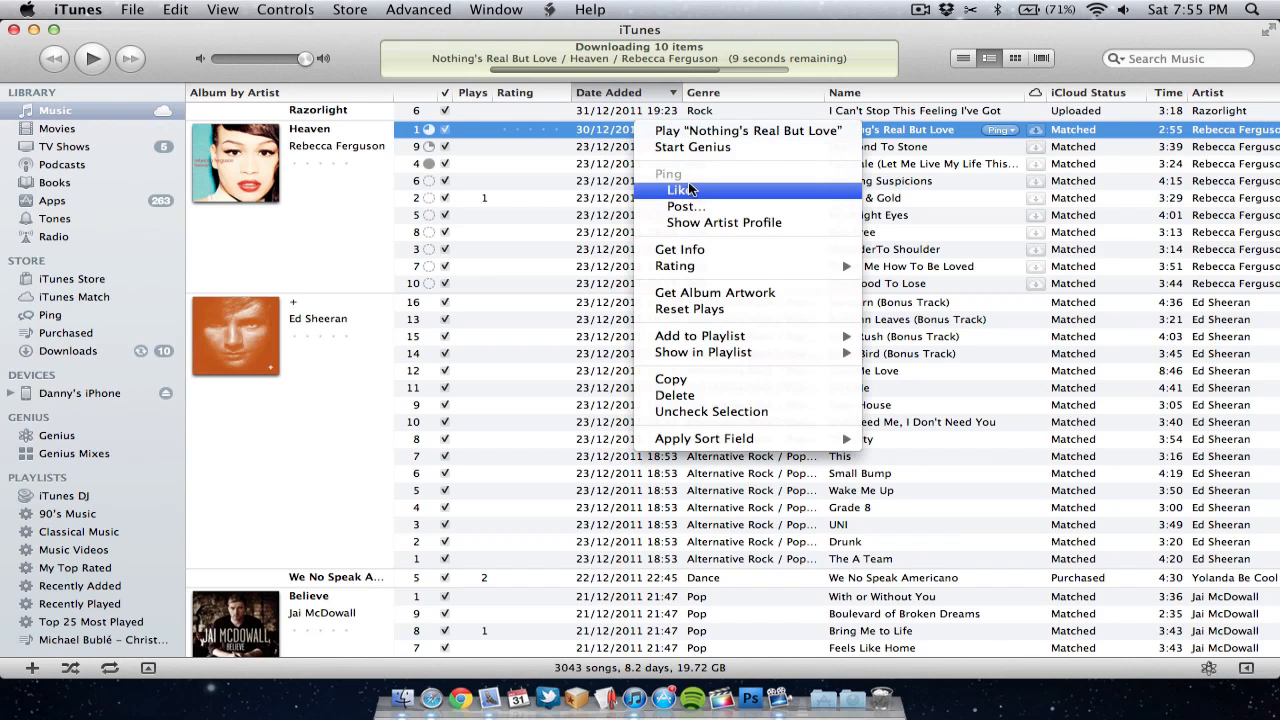
pyautogui.click(680, 249)
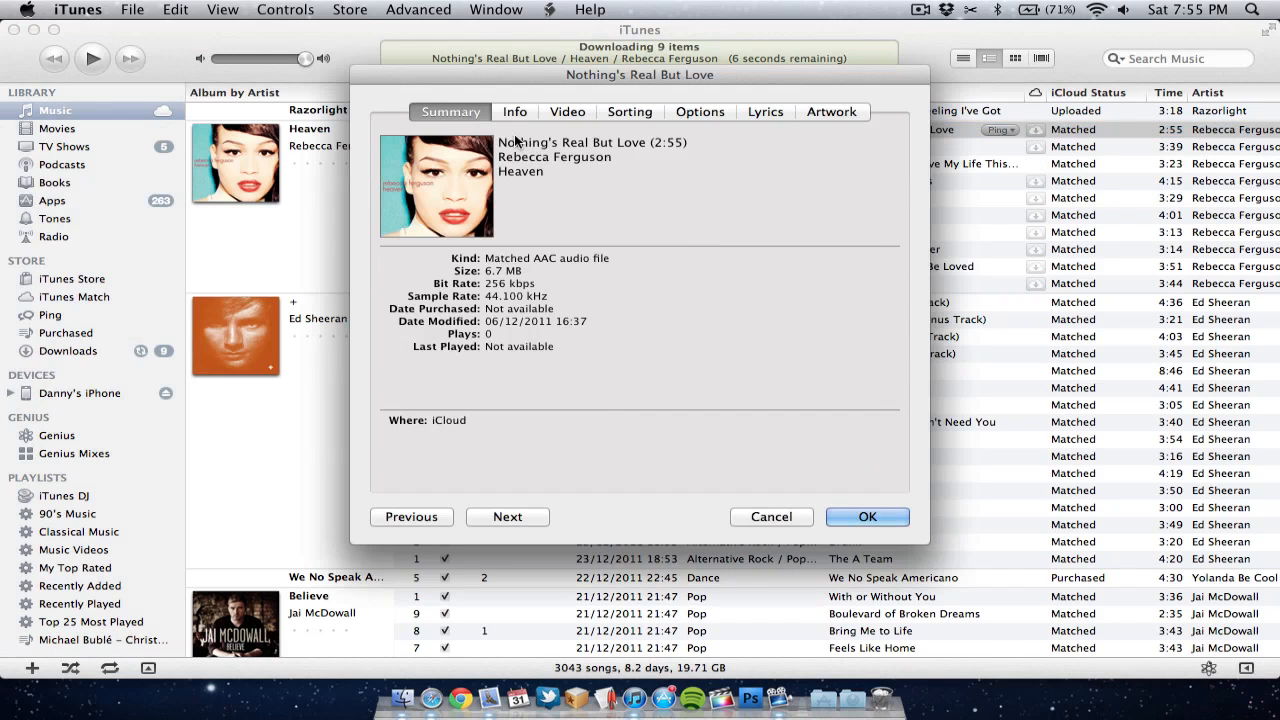
pyautogui.moveTo(519, 274)
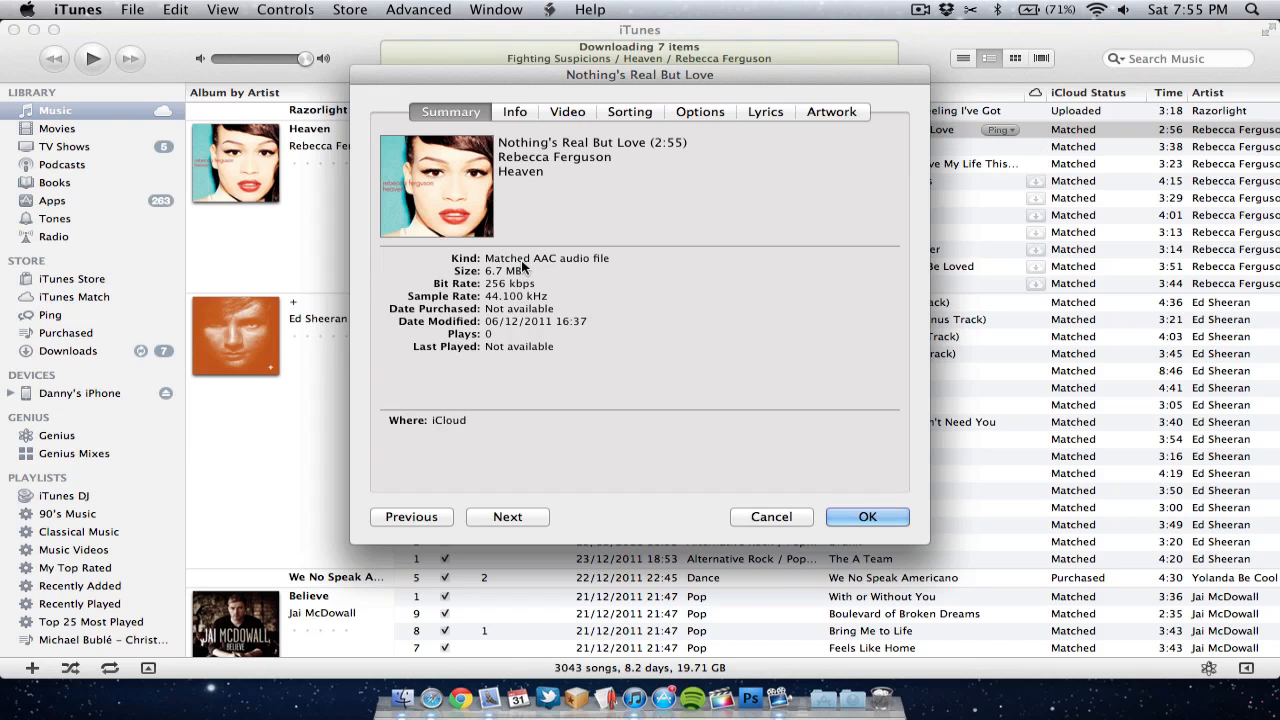
pyautogui.click(866, 517)
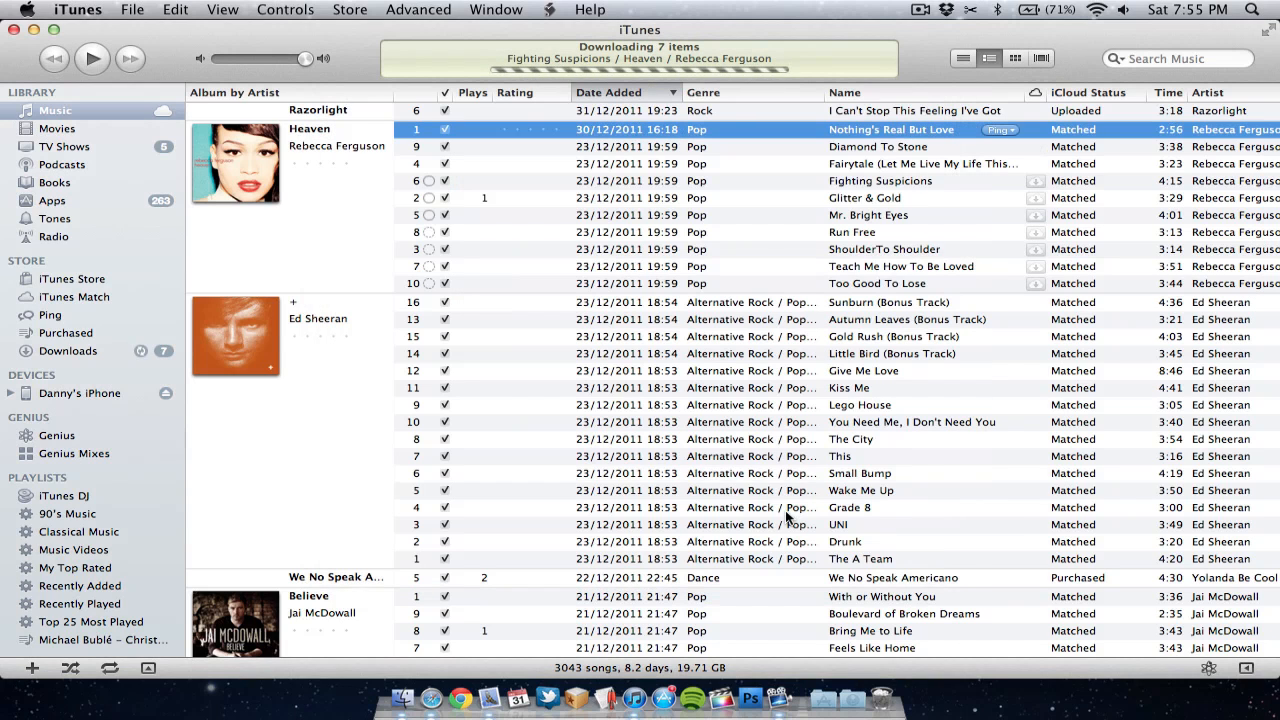